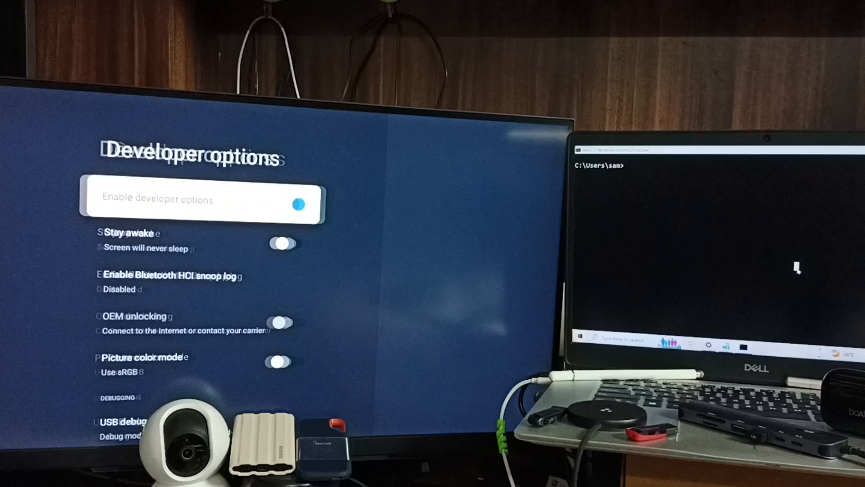
Scroll down Developer options to Debugging and switch USB debugging on.
left_click(143, 276)
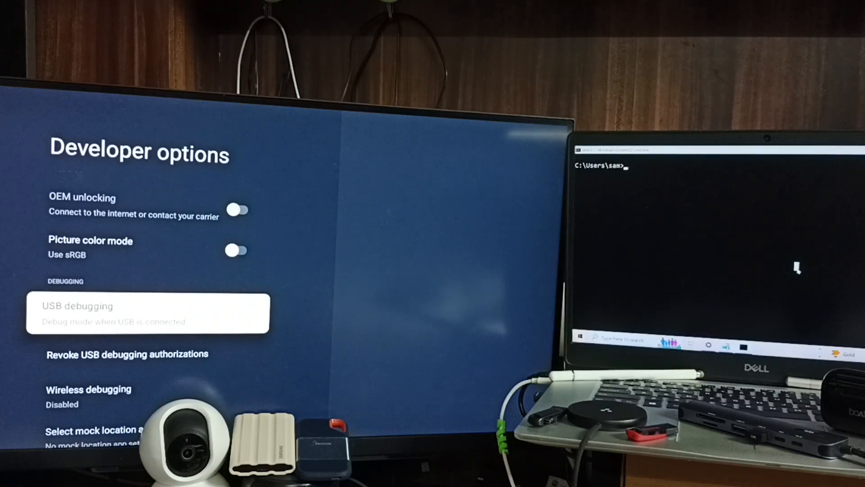
left_click(149, 314)
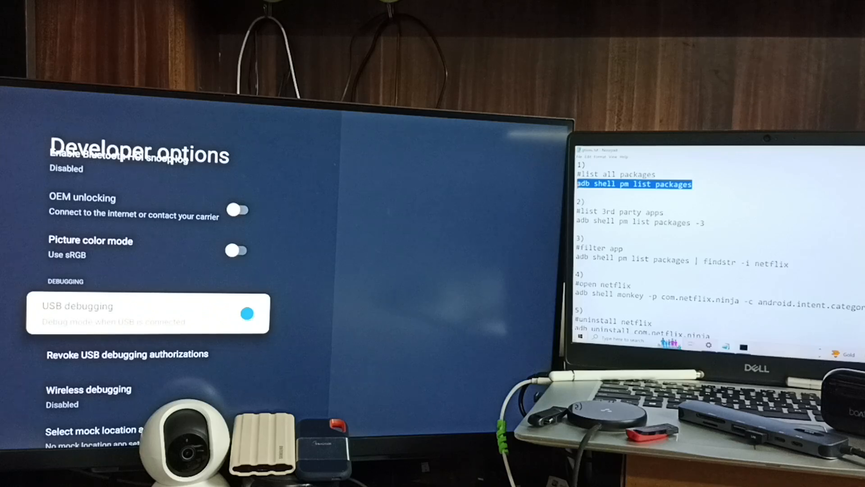
Copy the 'list all packages' adb command from the Notepad list.
right_click(635, 185)
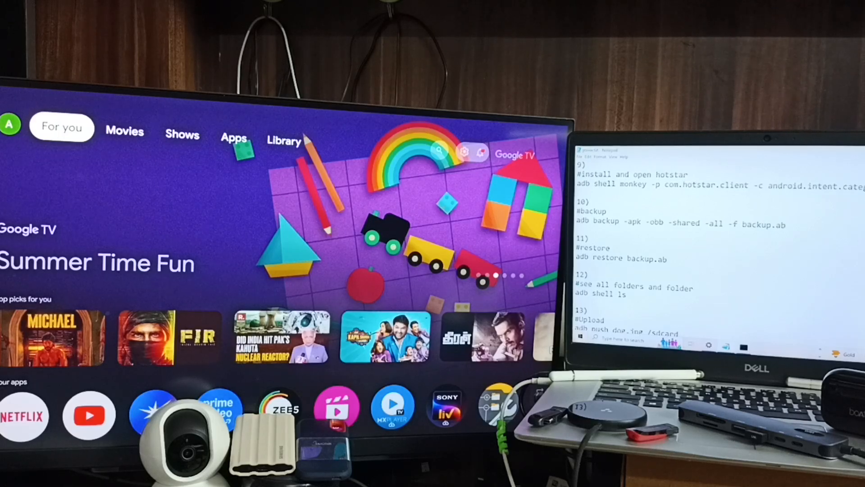
Select 'adb restore backup.ab', then copy the 'shell ls' folder-listing command.
double_click(622, 258)
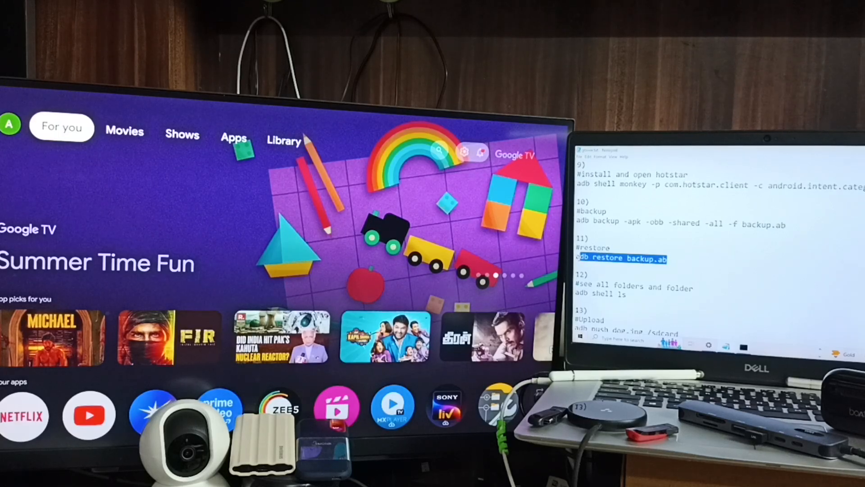
scroll("down", 3)
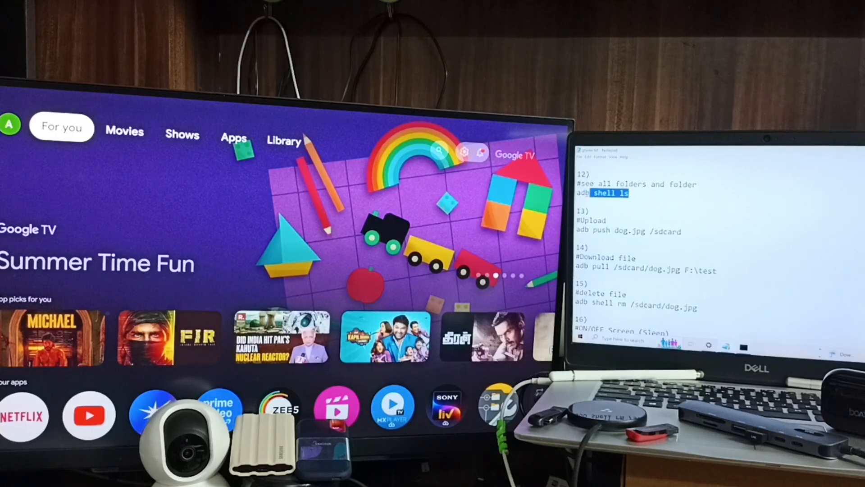
right_click(608, 193)
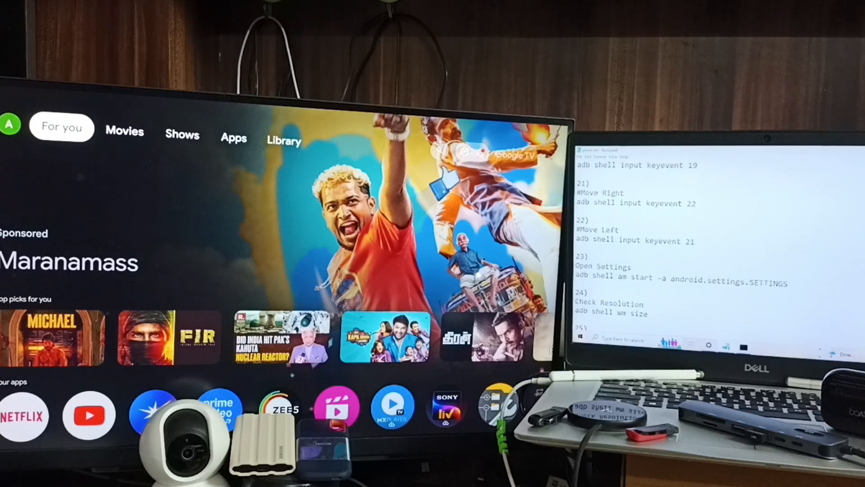
Scroll Notepad to entries 23–27 covering open-Settings and resolution commands.
scroll("down", 3)
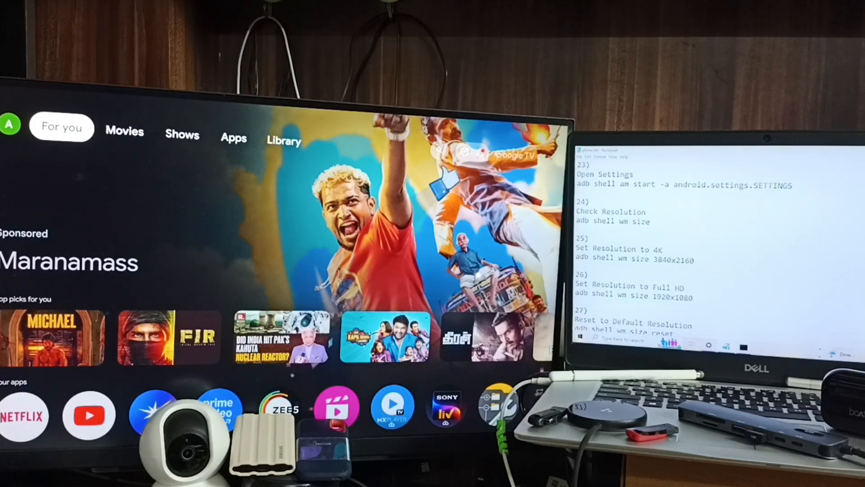